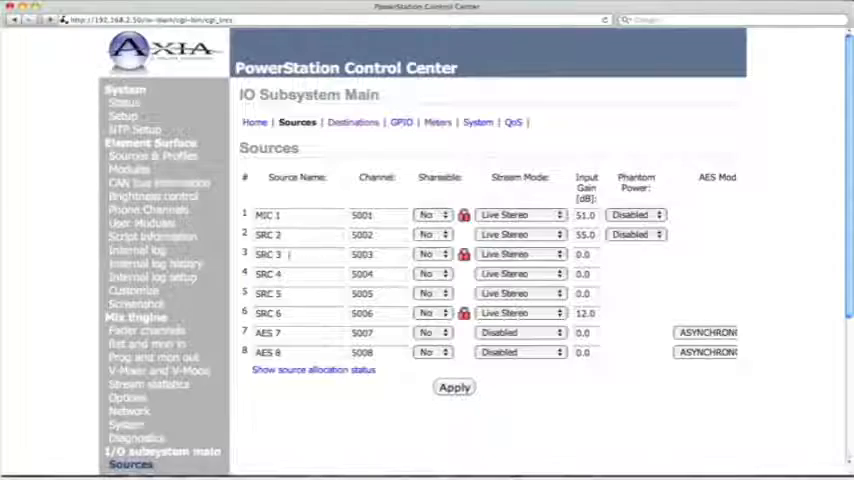
- Change source 3's name from SRC 3 to CD 1
left_click(297, 234)
type("CD")
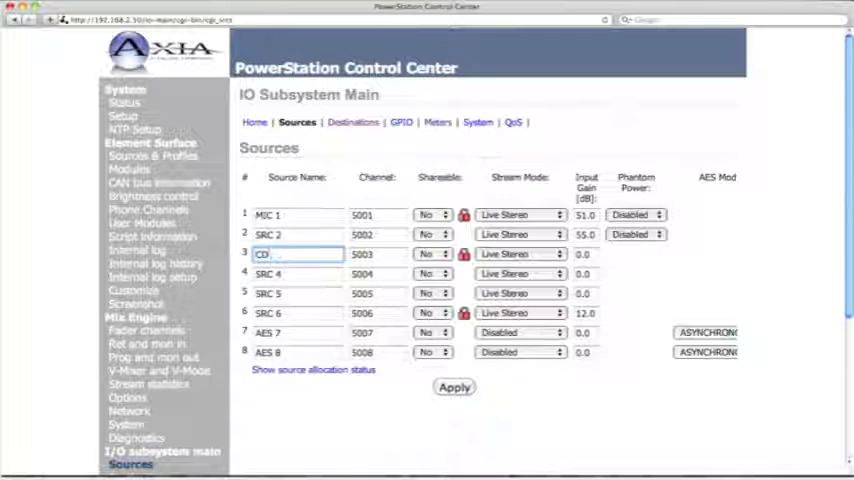
type("1")
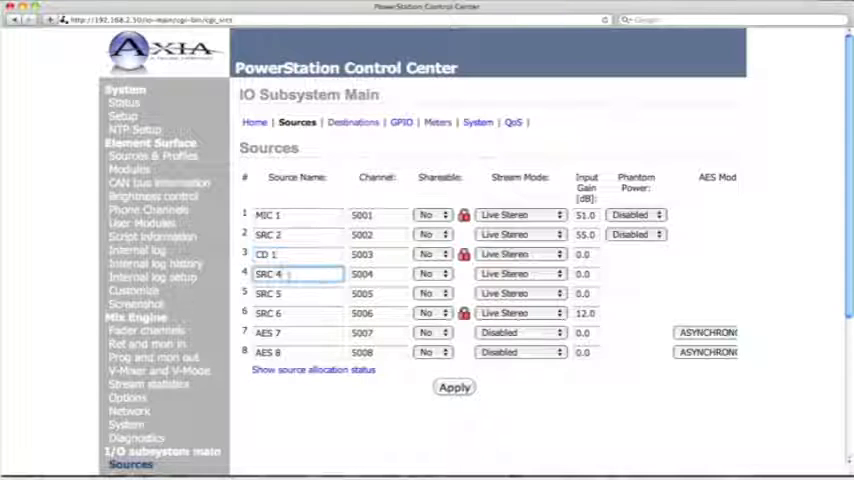
- Name source 4 'iPod' and give it a 12.0 dB input gain
left_click(290, 274)
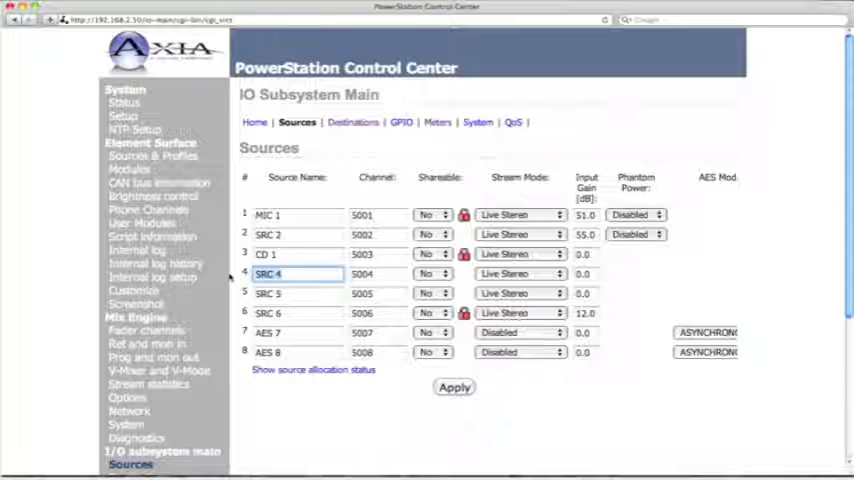
type("IPa")
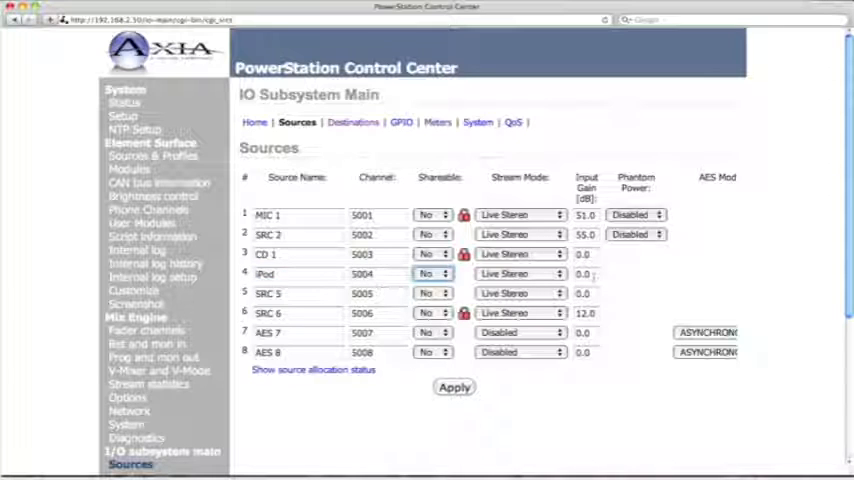
left_click(583, 273)
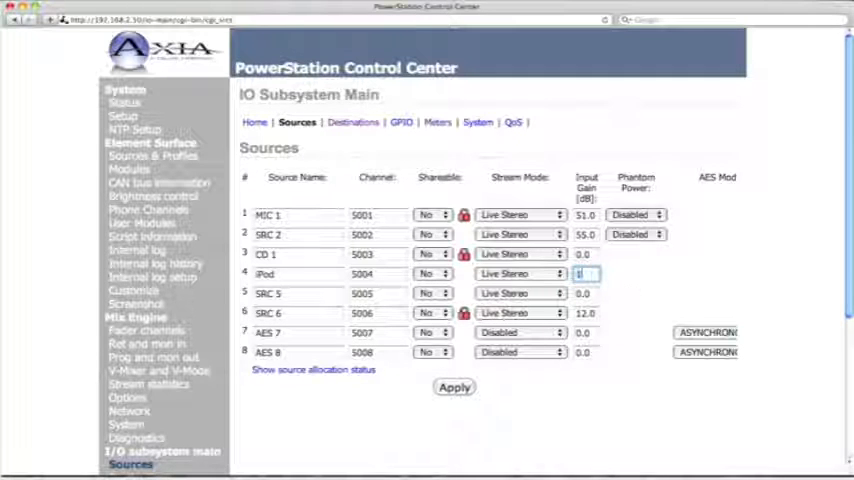
type("12.0")
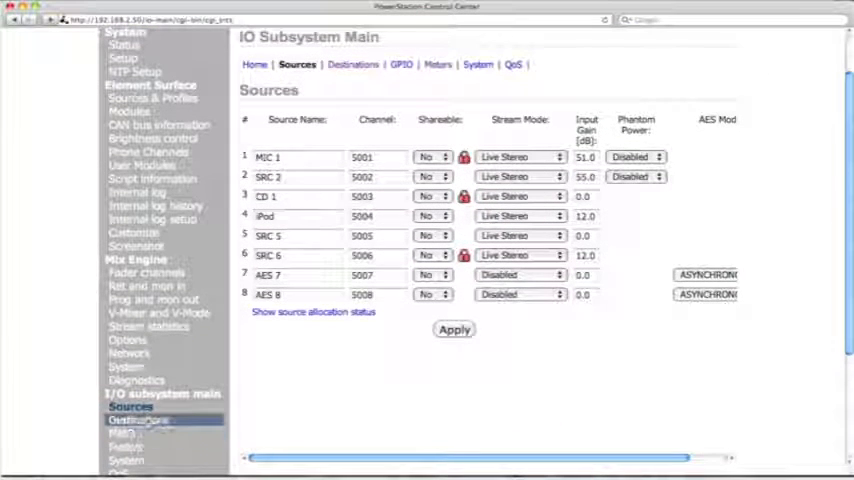
- Open the Destinations list and rename DST 5 to 'CR Speakers'
left_click(138, 420)
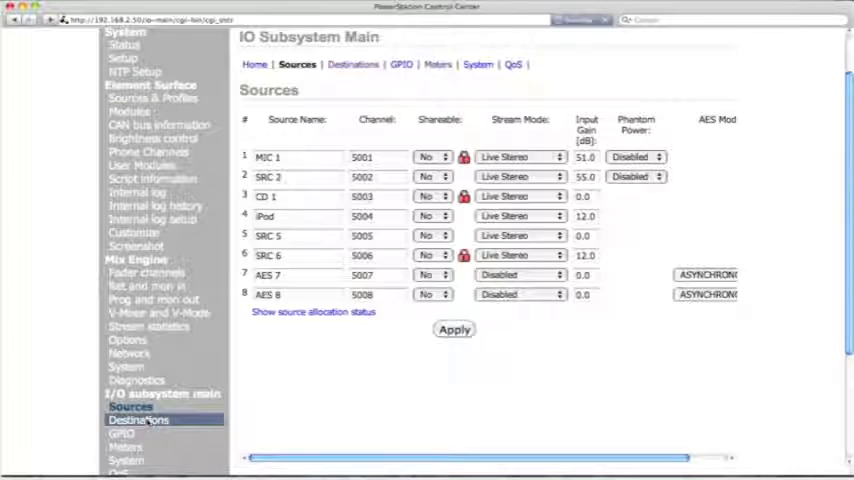
left_click(138, 420)
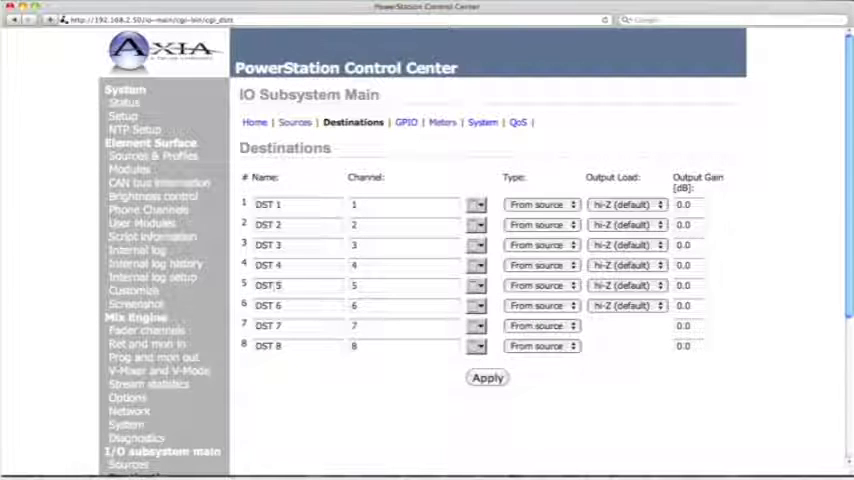
left_click(297, 285)
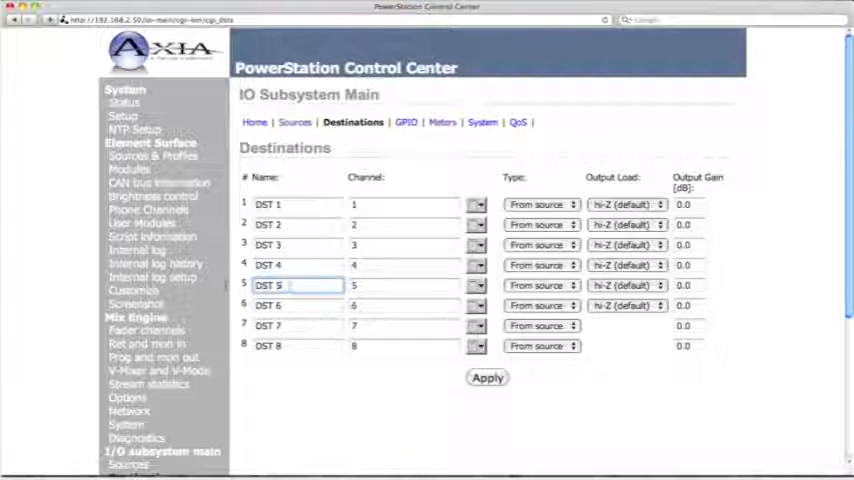
triple_click(290, 285)
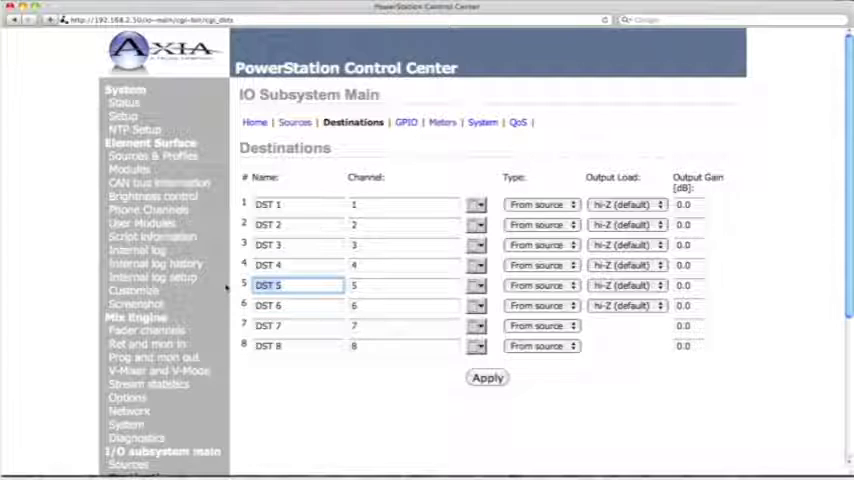
type("CR")
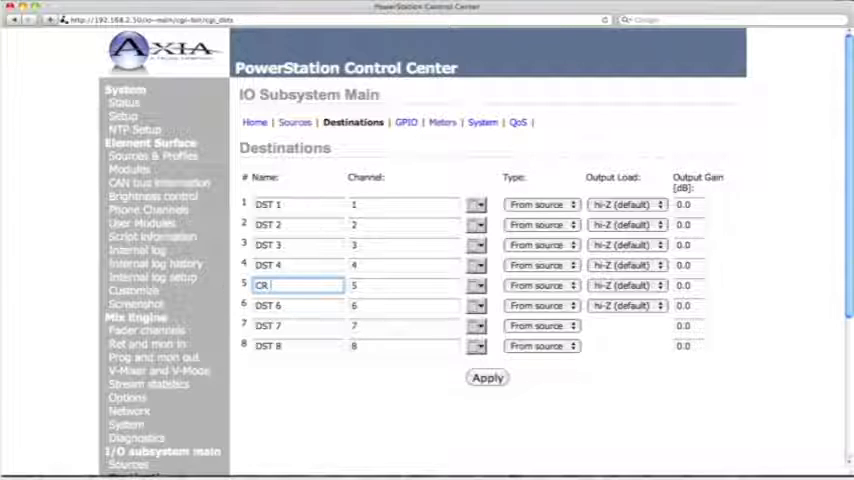
type("Speakers")
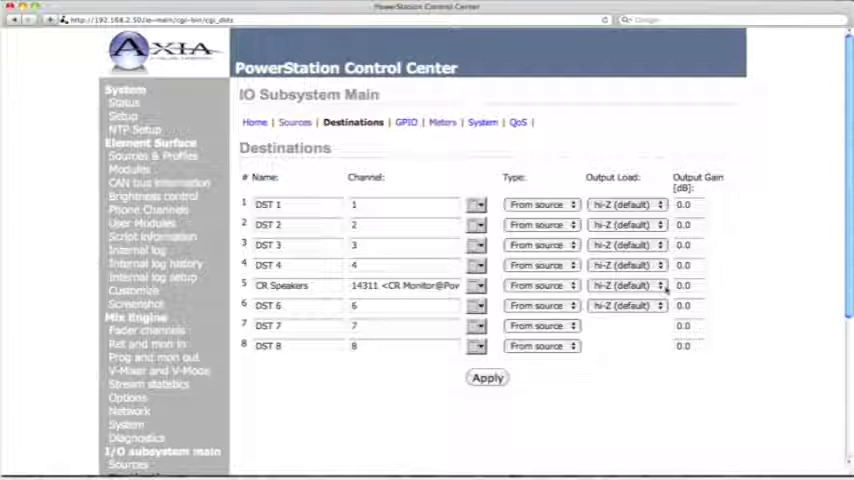
- Apply the pending source and destination changes
left_click(627, 285)
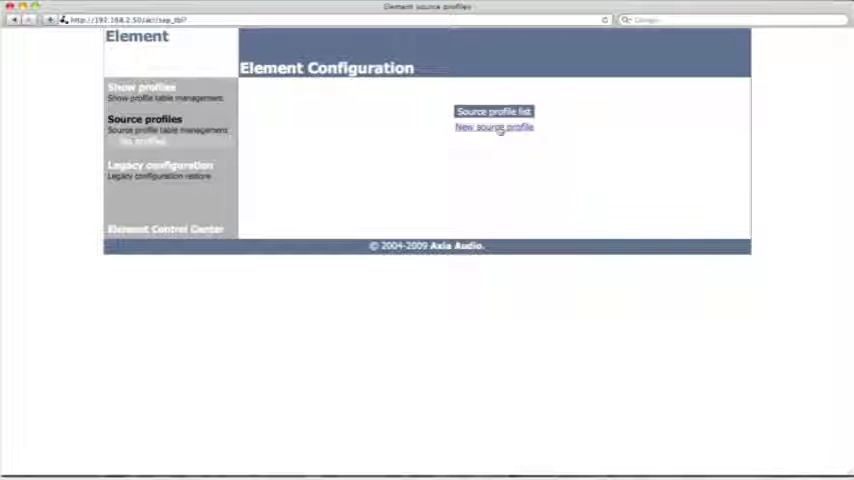
- Create a Host source profile with 5001 MIC 1 as its primary source
left_click(493, 127)
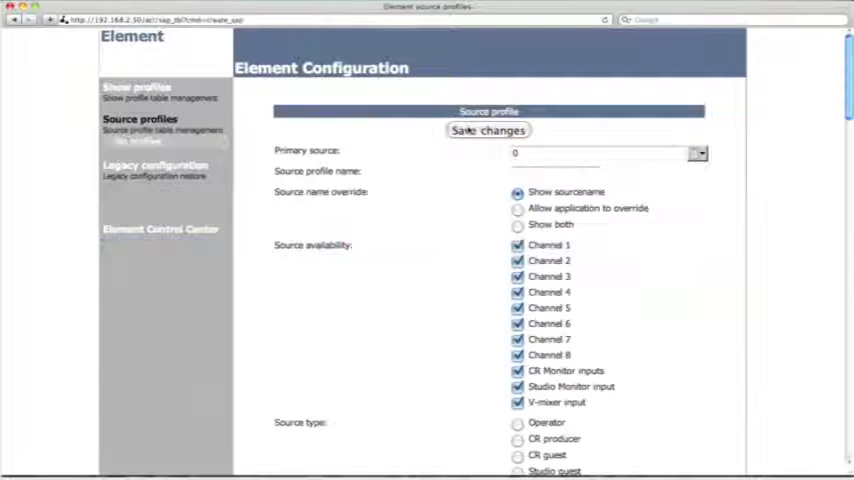
left_click(488, 130)
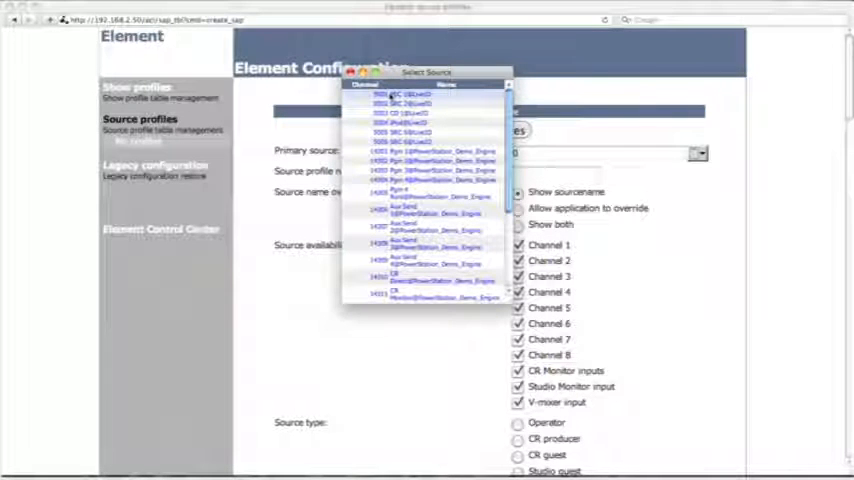
left_click(402, 97)
type("Host")
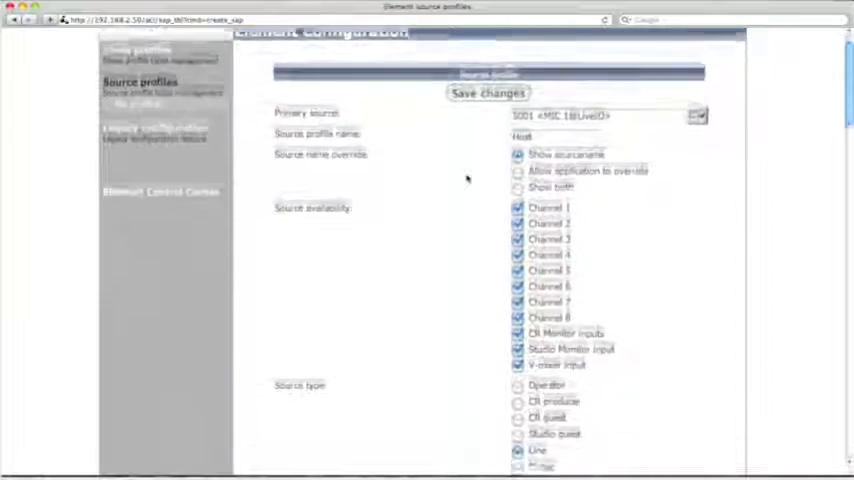
- Set the Host profile's source type to Operator and save the profile
scroll("down", 3)
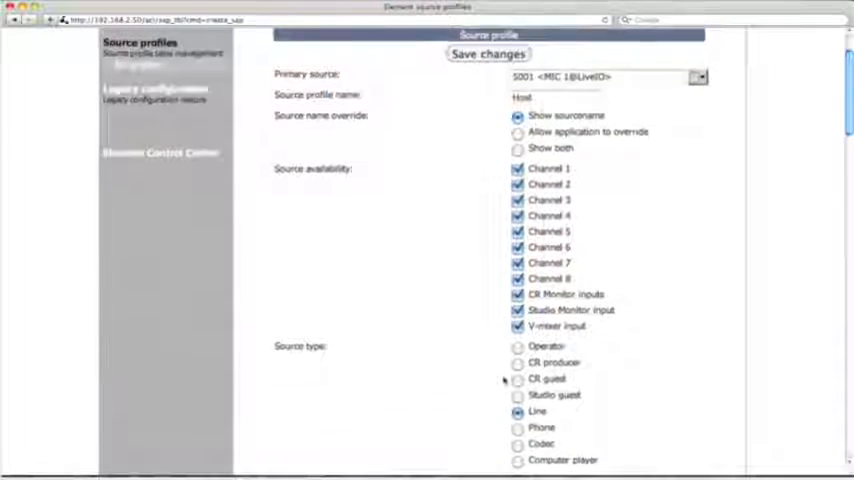
scroll("down", 3)
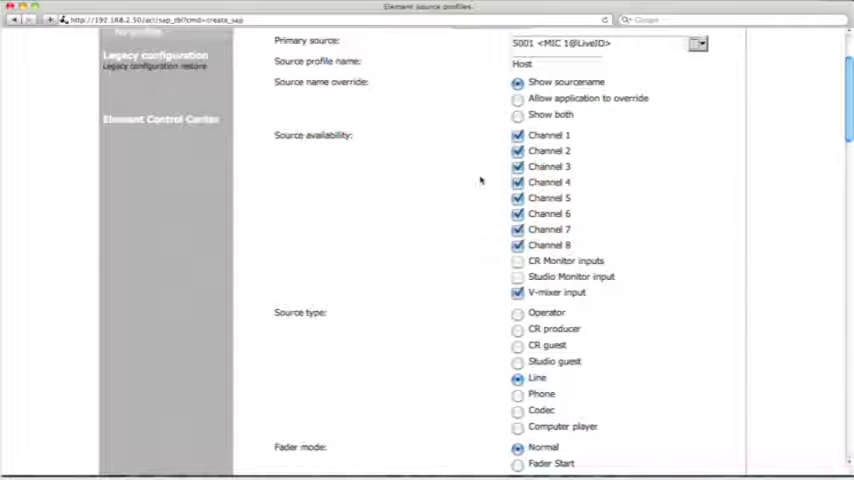
scroll("down", 3)
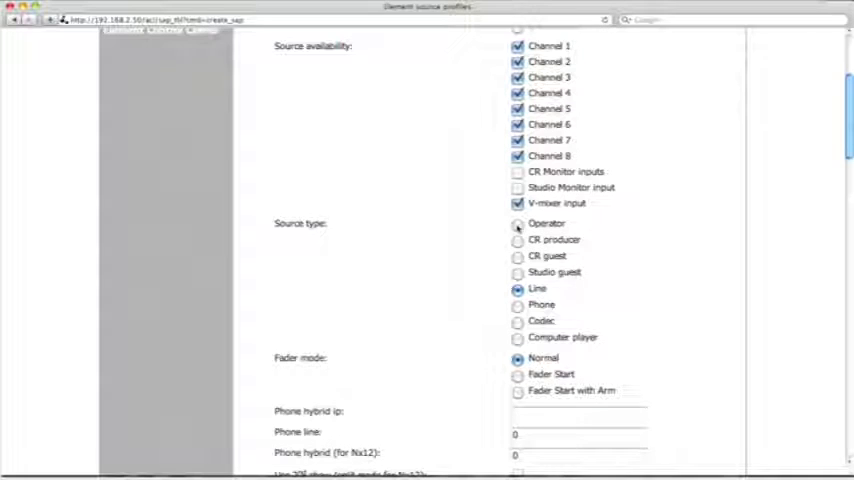
left_click(518, 223)
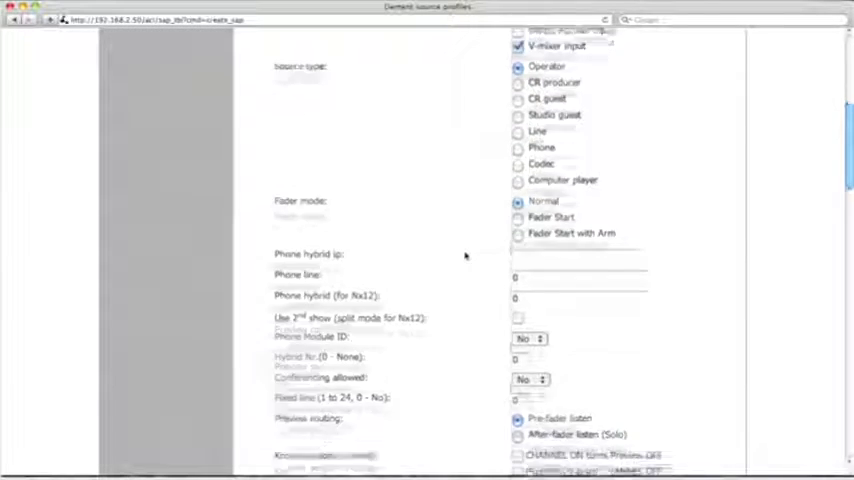
scroll("down", 3)
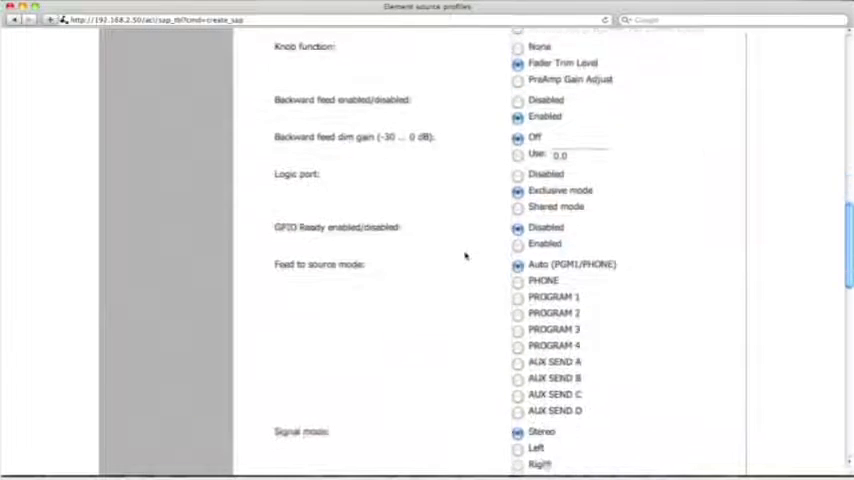
scroll("down", 3)
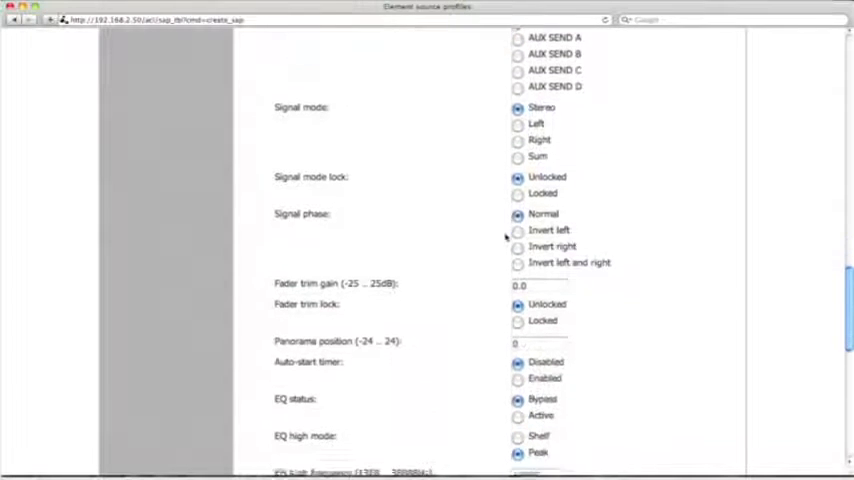
scroll("down", 3)
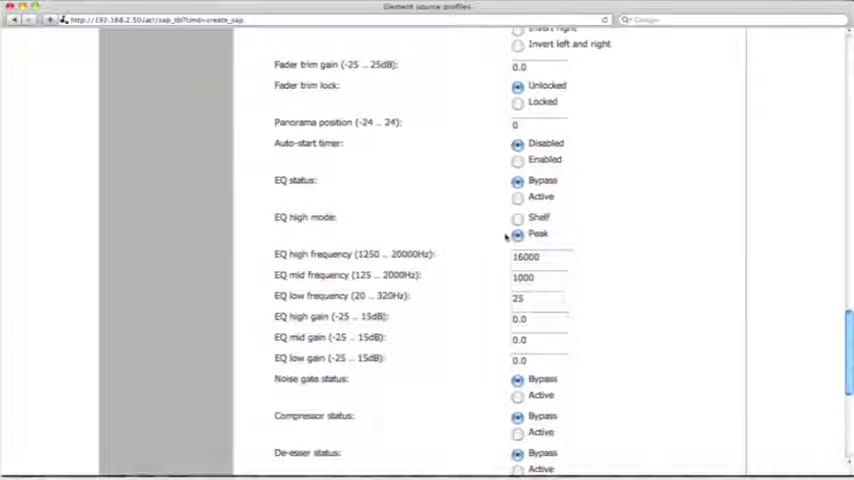
scroll("down", 3)
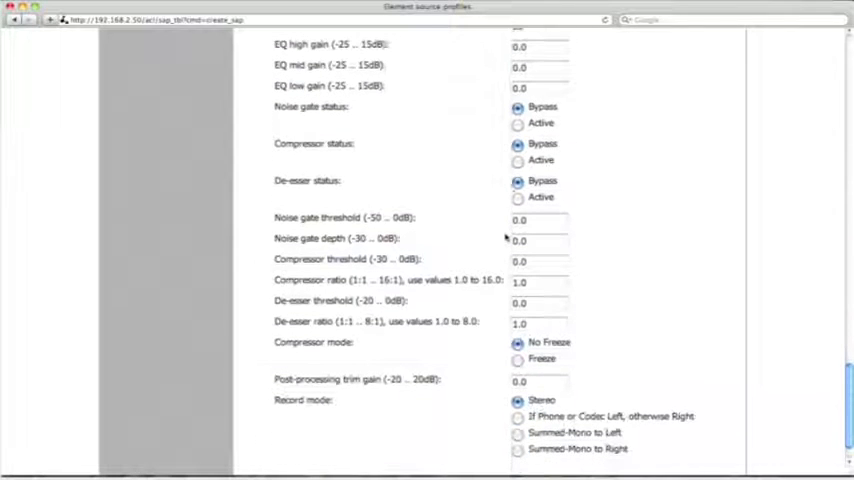
scroll("down", 3)
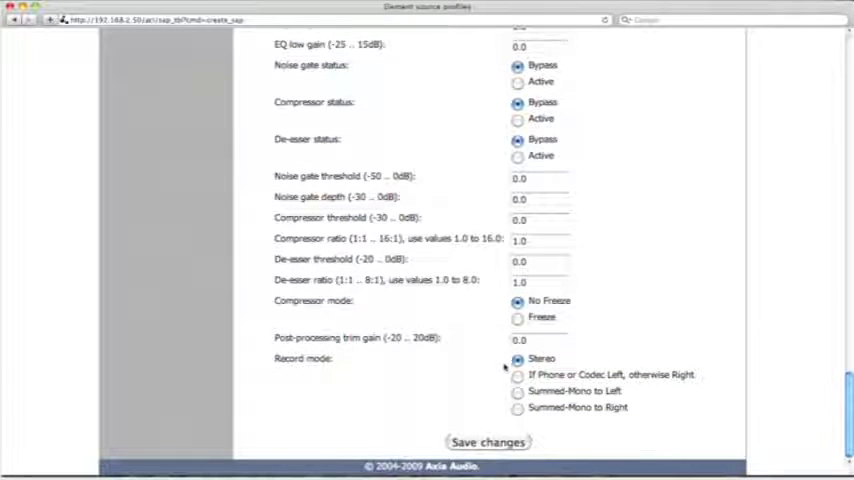
left_click(488, 442)
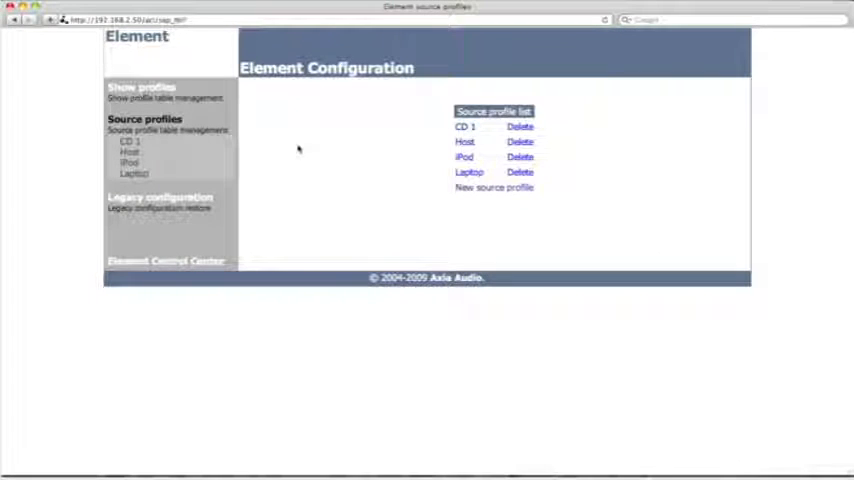
mouse_move(266, 135)
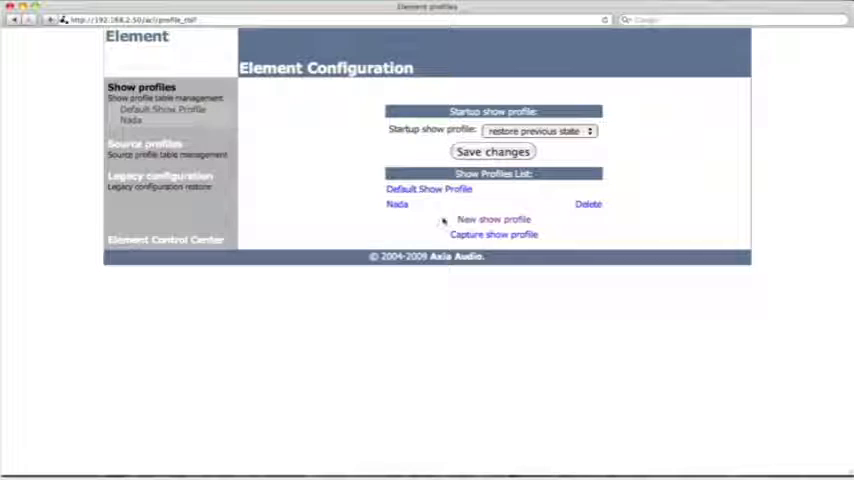
- Start a new show profile and enter 'Show Demo'
left_click(493, 219)
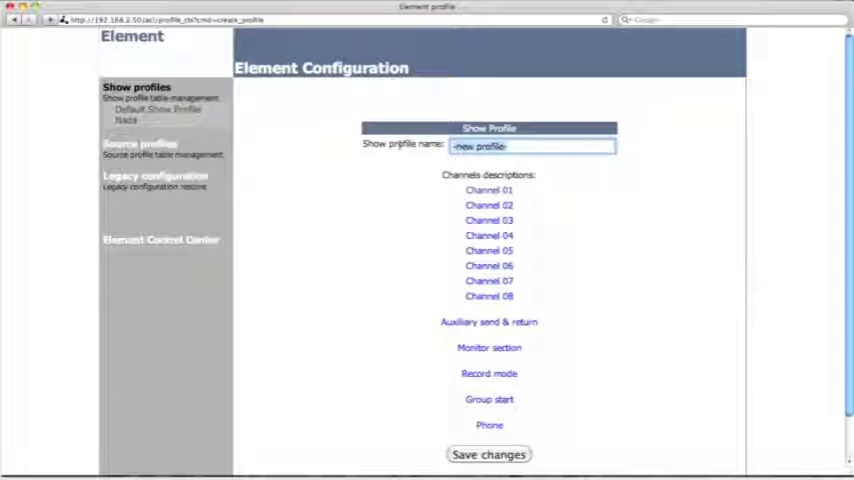
type("Show Demo")
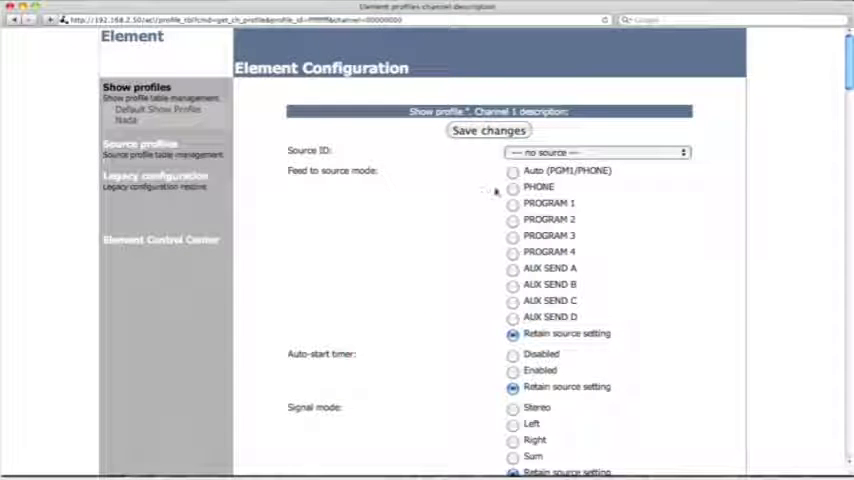
- Set Channel 1's source to Host, turn Assign to PGM on, and save
left_click(595, 152)
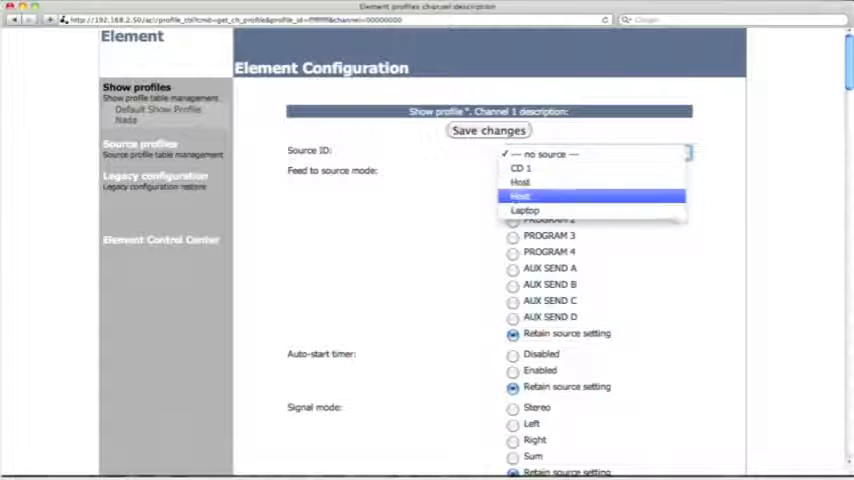
mouse_move(524, 210)
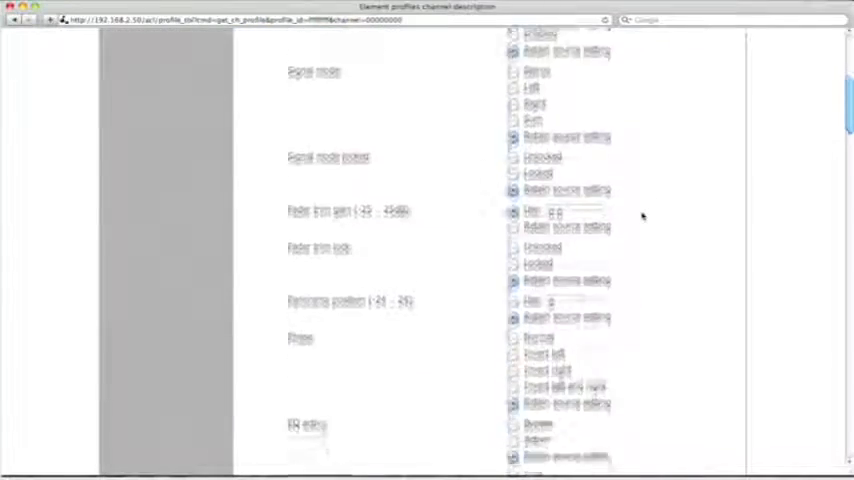
scroll("down", 3)
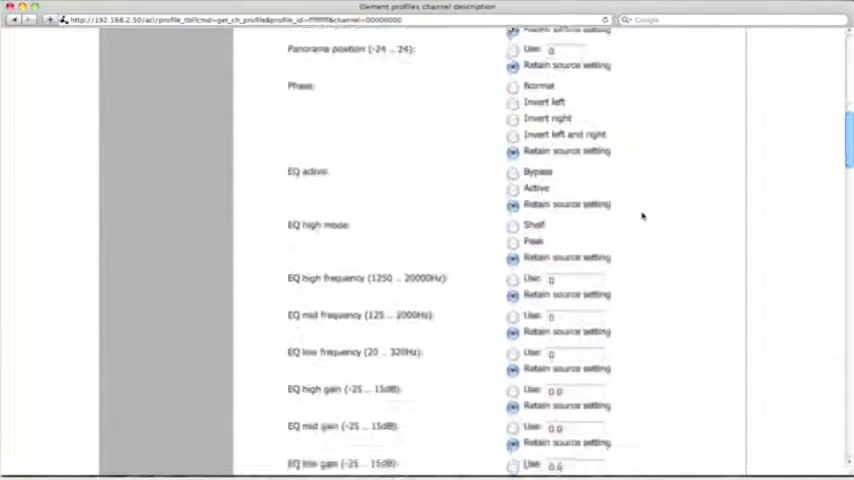
scroll("down", 3)
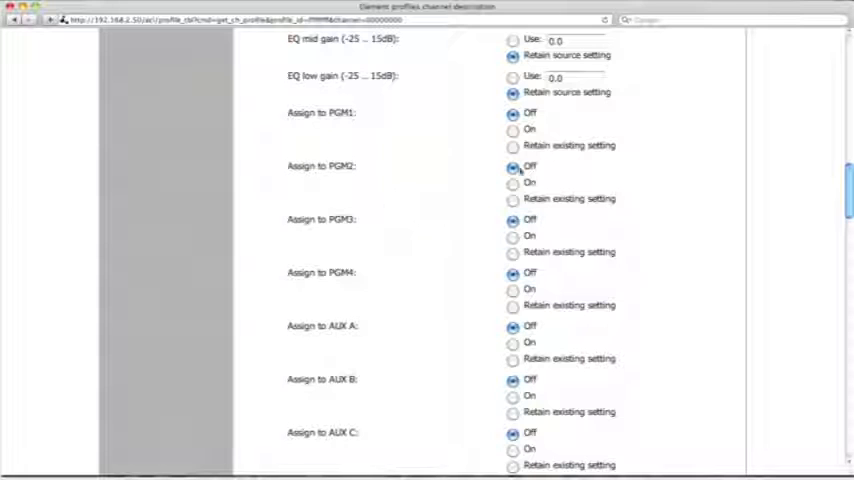
left_click(513, 129)
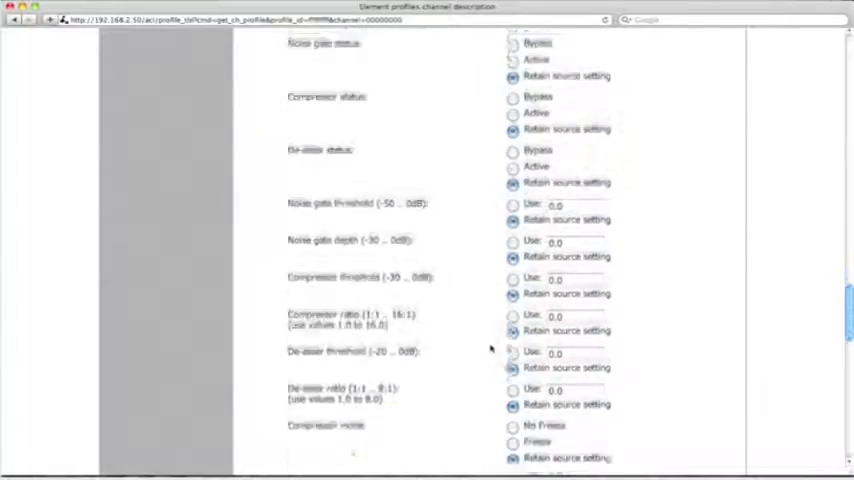
scroll("down", 3)
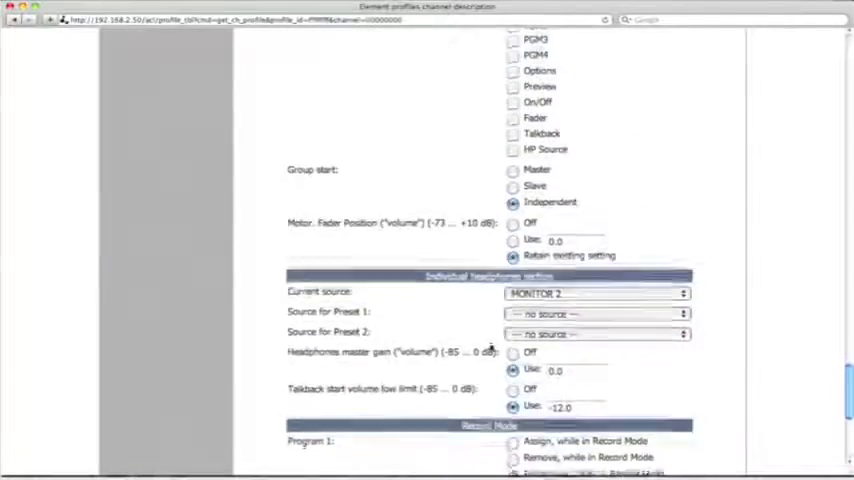
scroll("down", 3)
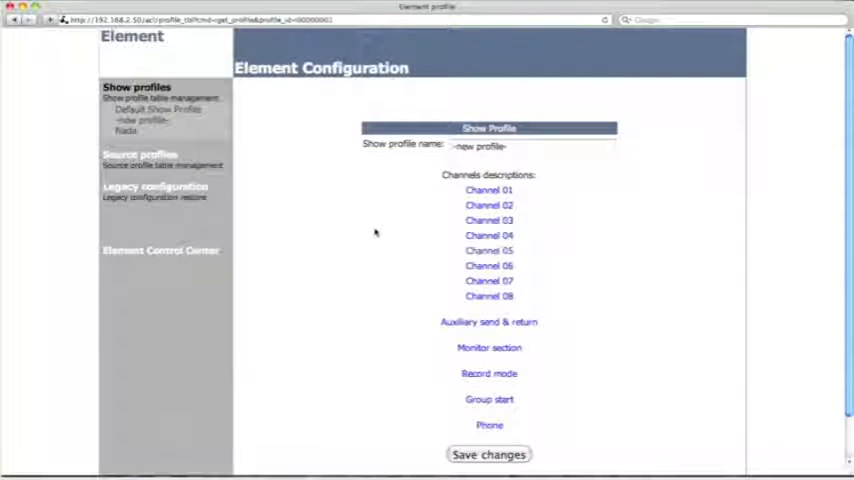
mouse_move(444, 195)
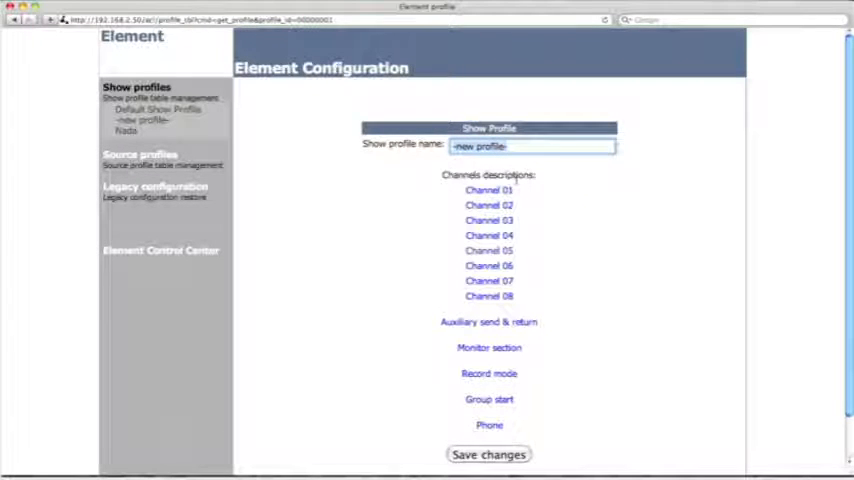
- Type 'Show dem' over the -new profile- placeholder name
type("Show dem")
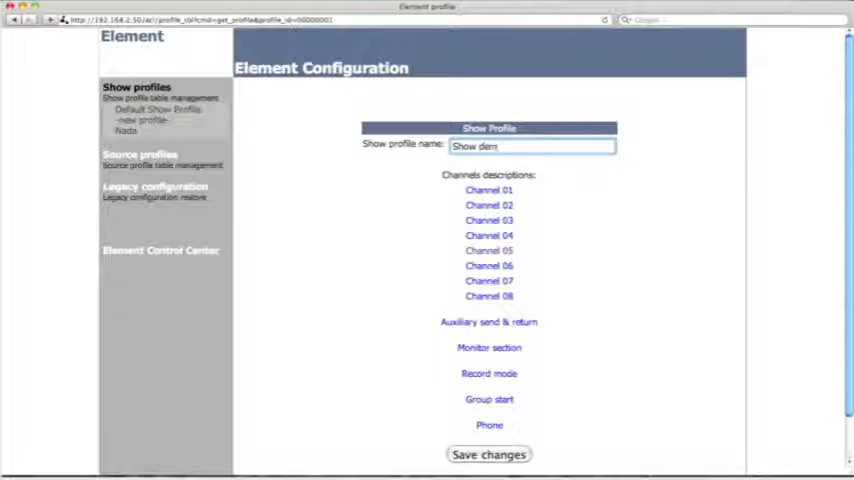